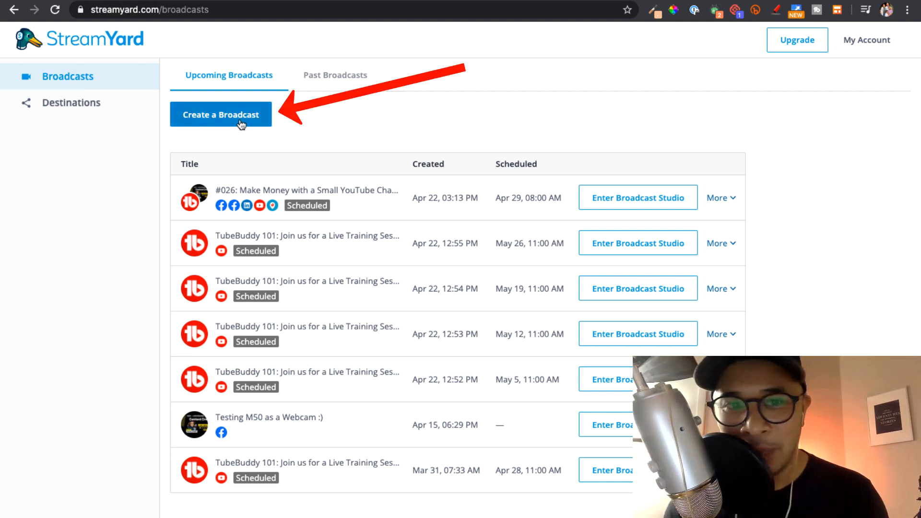
Start a new broadcast streaming to The Content Marketer's Cafe Facebook group.
click(221, 114)
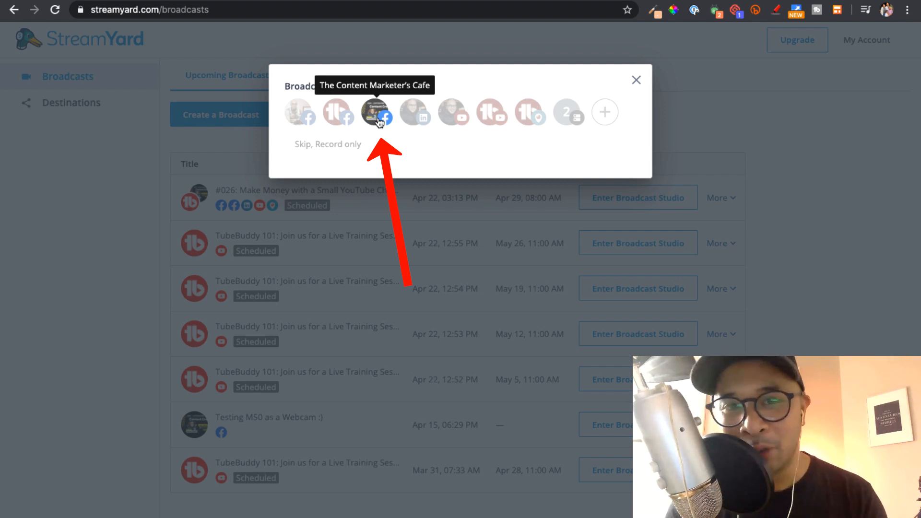
click(376, 112)
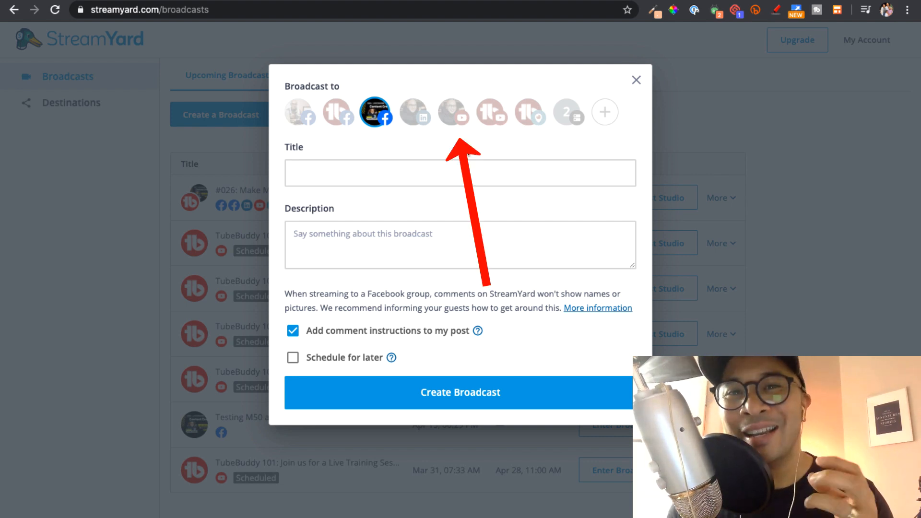
mouse_move(453, 113)
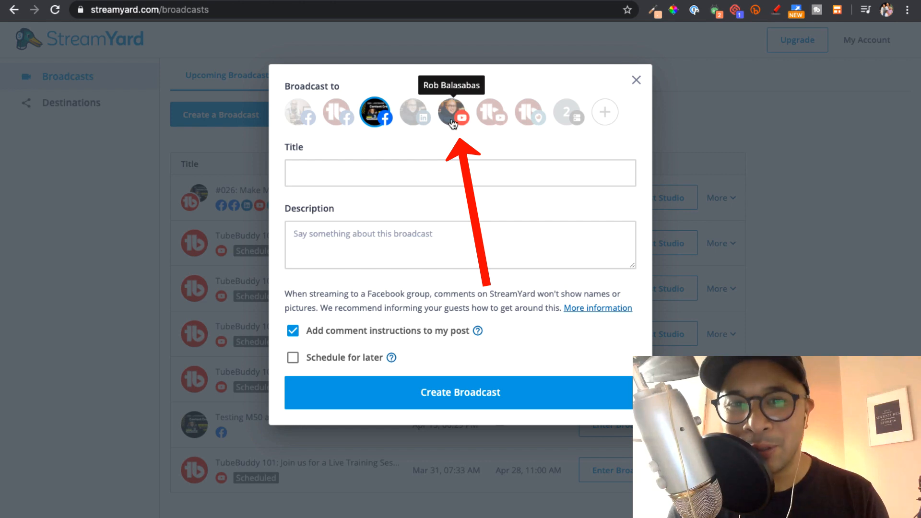
Add the YouTube channel; set title and description to 'Test LiveStream Tutorial'.
click(452, 111)
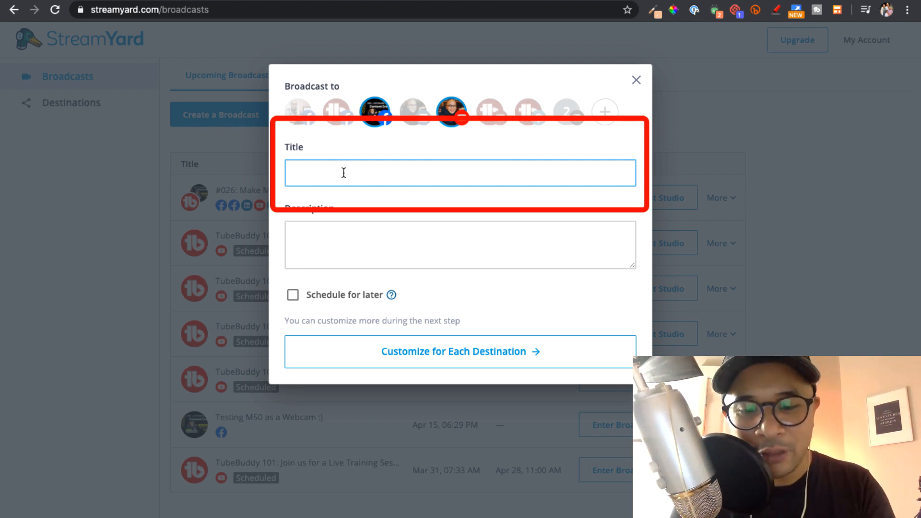
text(Test LiveStream Tutorial)
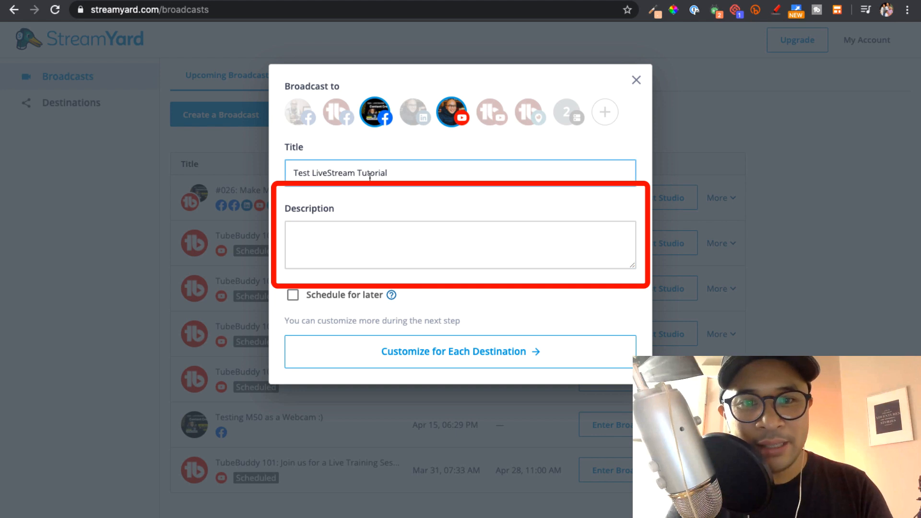
click(352, 244)
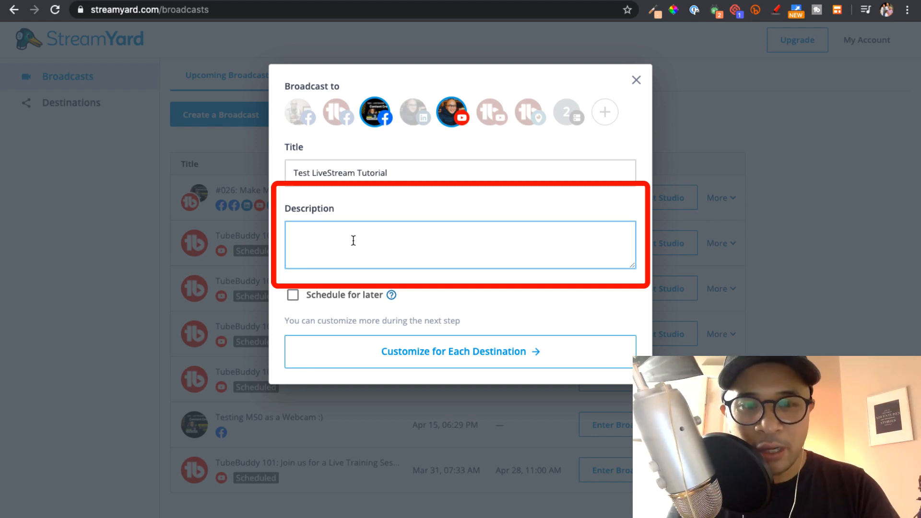
text(Test LiveStream Tutorial)
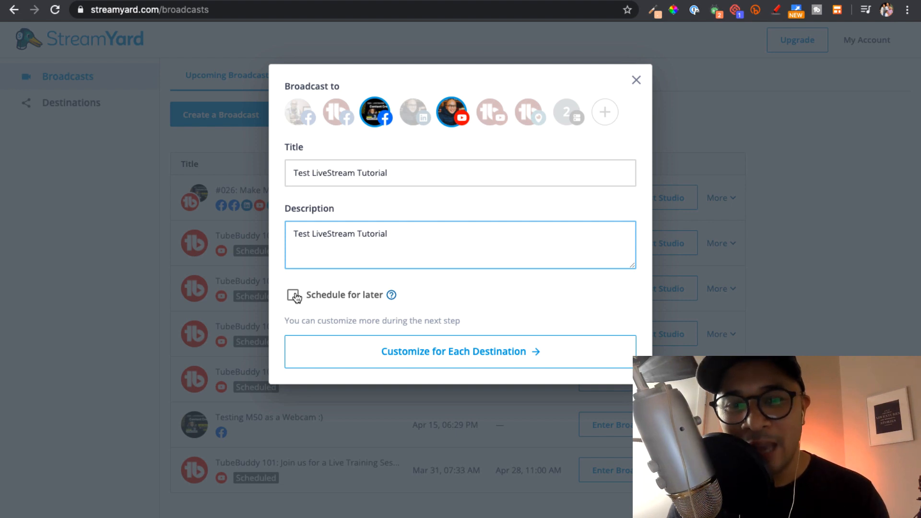
Enable Schedule for later and upload the summit thank-you PNG as the thumbnail.
click(293, 294)
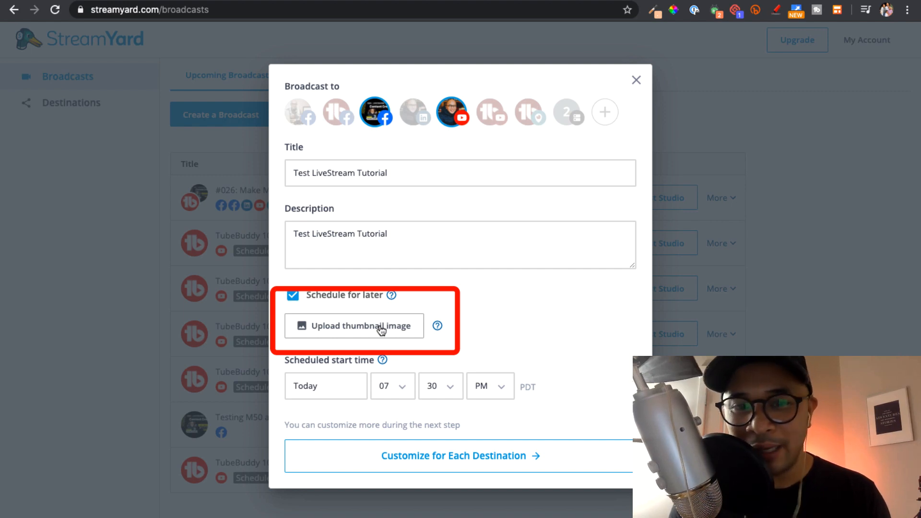
click(353, 326)
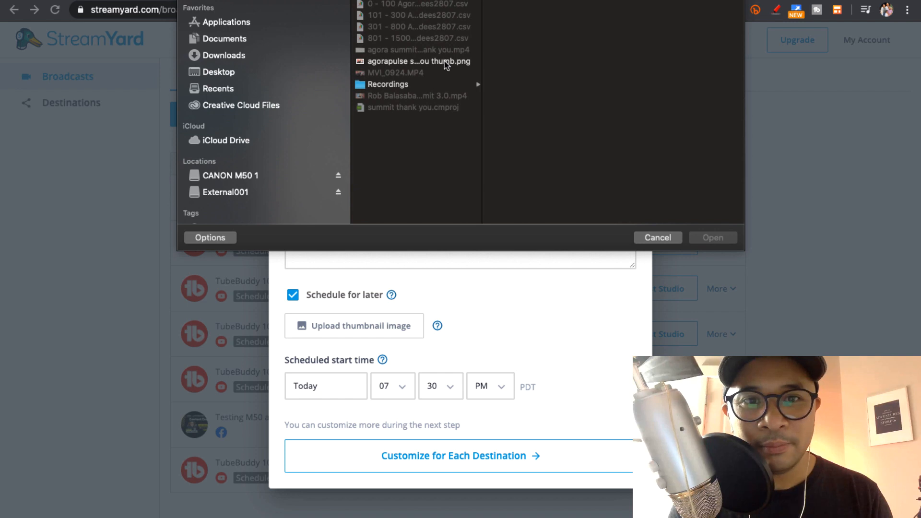
click(417, 61)
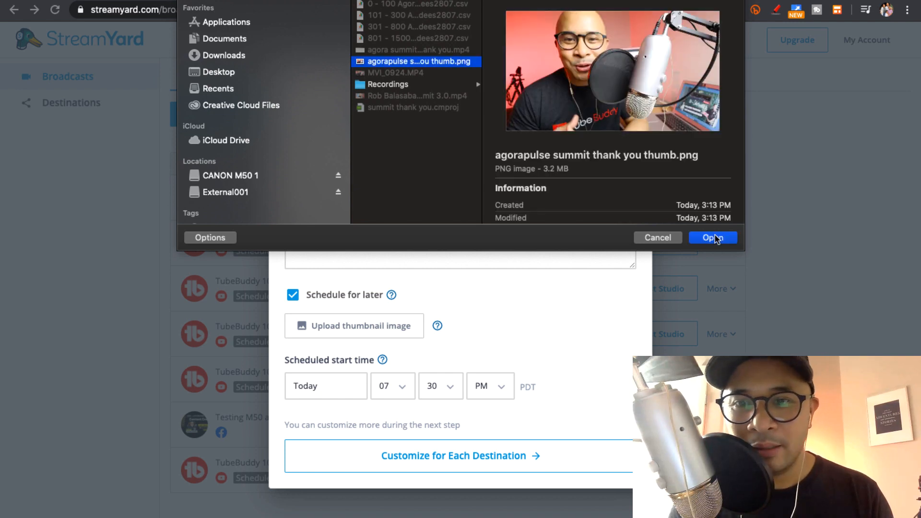
click(713, 238)
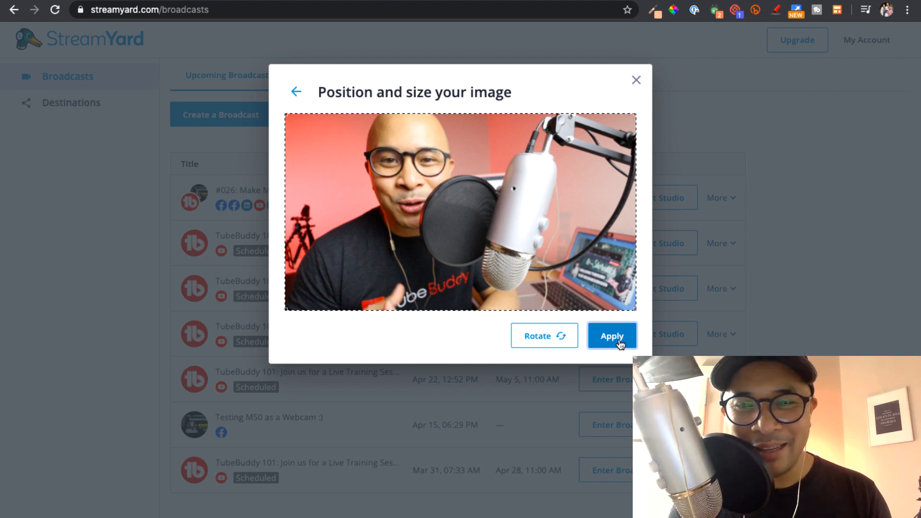
click(612, 335)
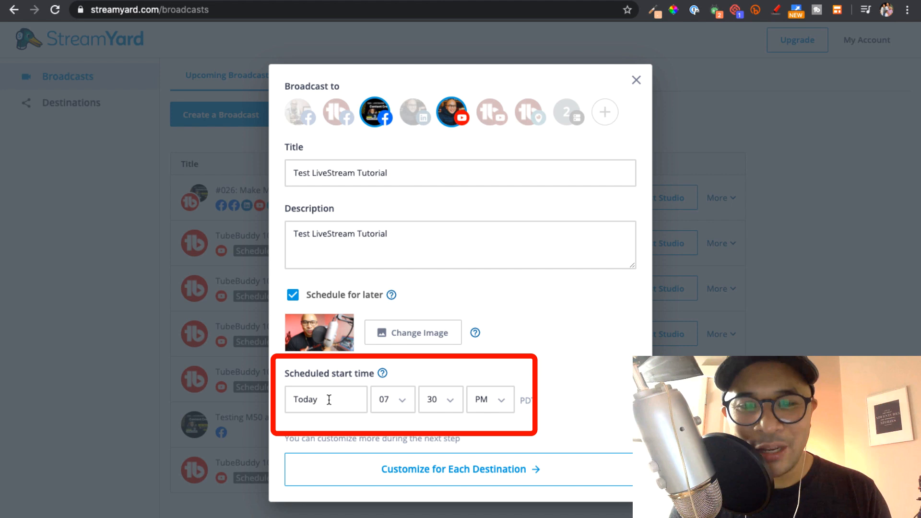
Change the scheduled start date to May 1, 2020 at 7:30 PM.
click(326, 399)
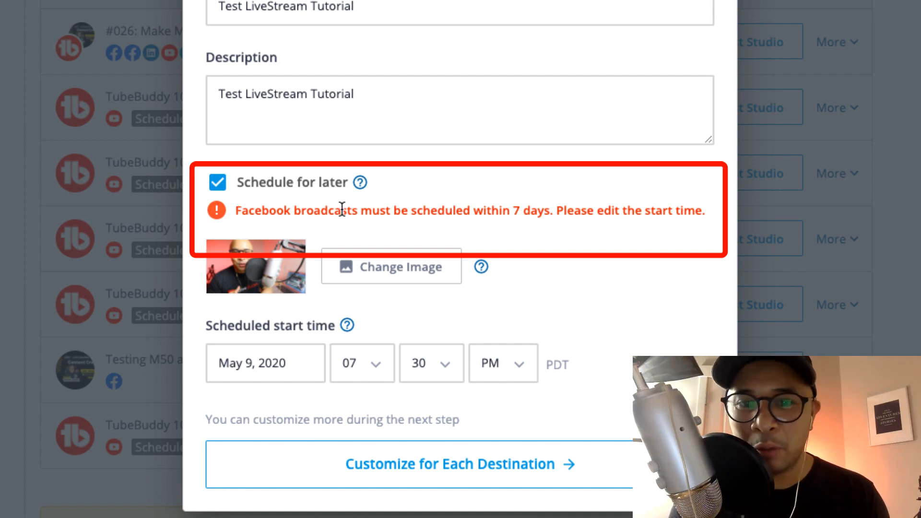
mouse_move(586, 284)
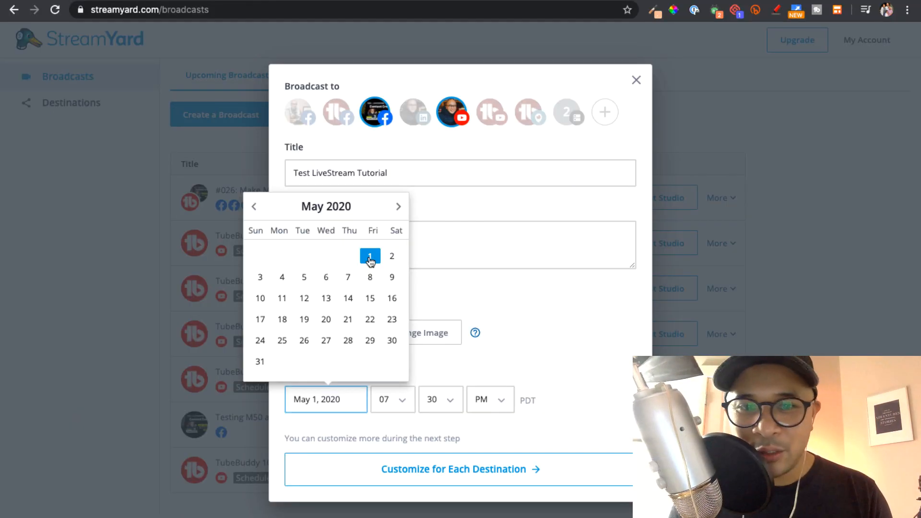
click(369, 256)
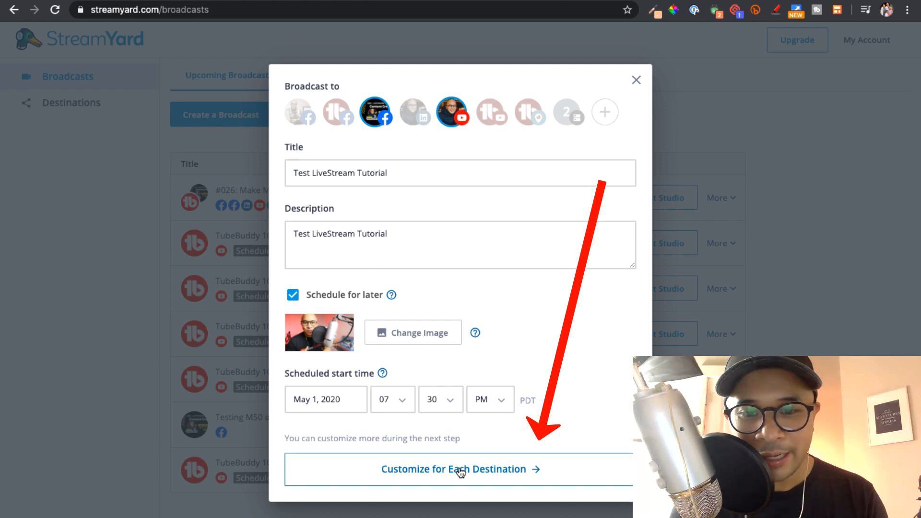
Review the Facebook and YouTube destination settings as scheduled and public, then open TubeBuddy Scheduled Publish.
click(461, 469)
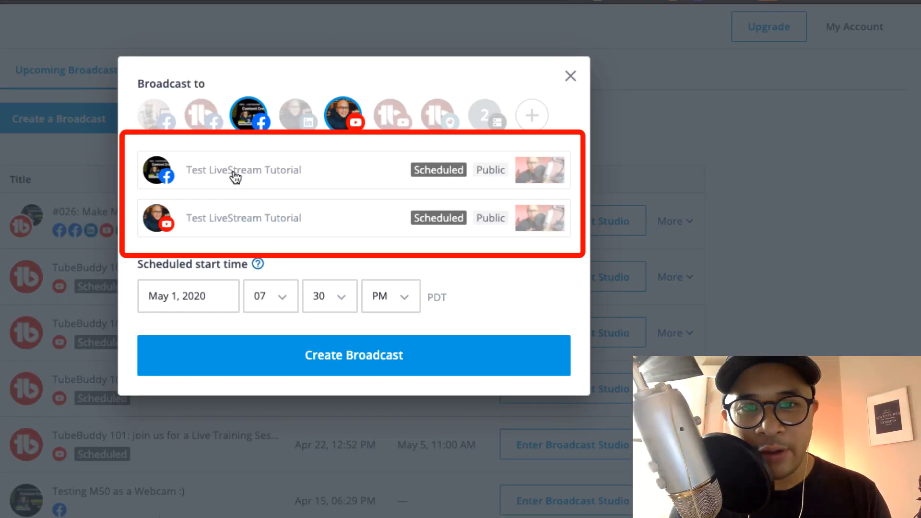
click(243, 170)
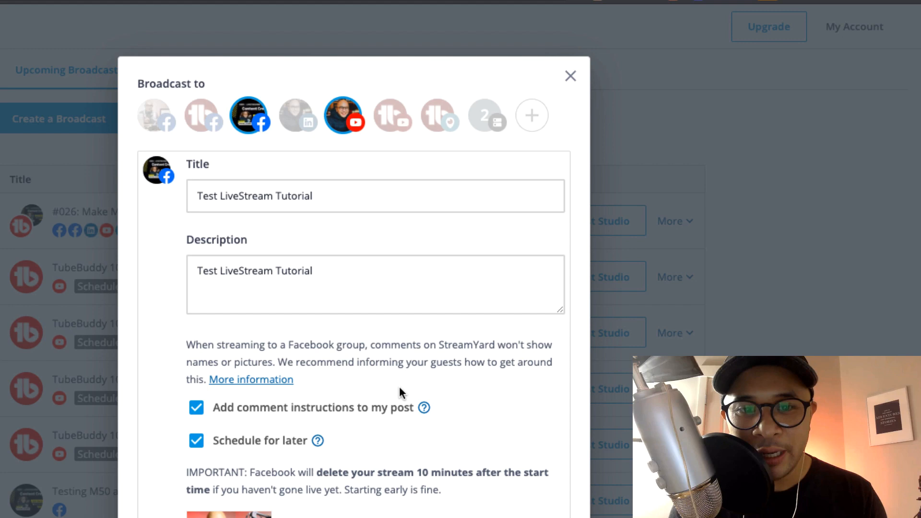
scroll(down, 3)
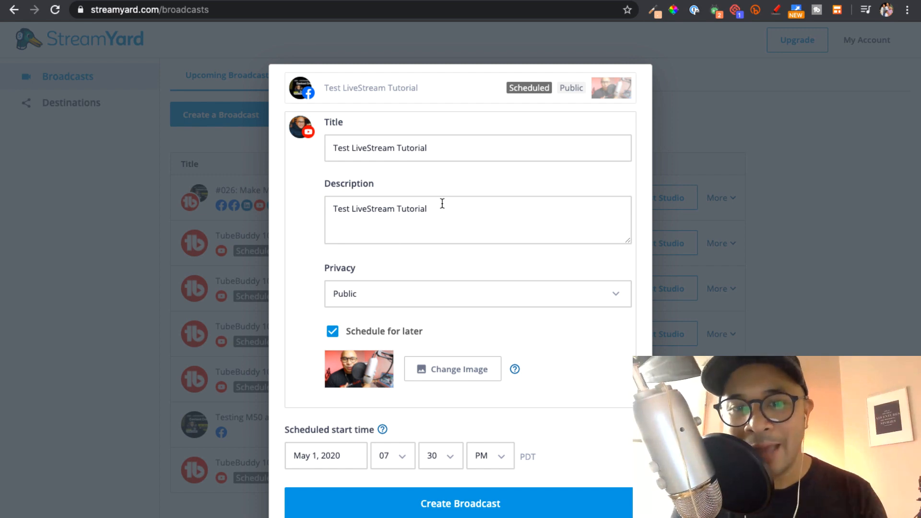
mouse_move(504, 277)
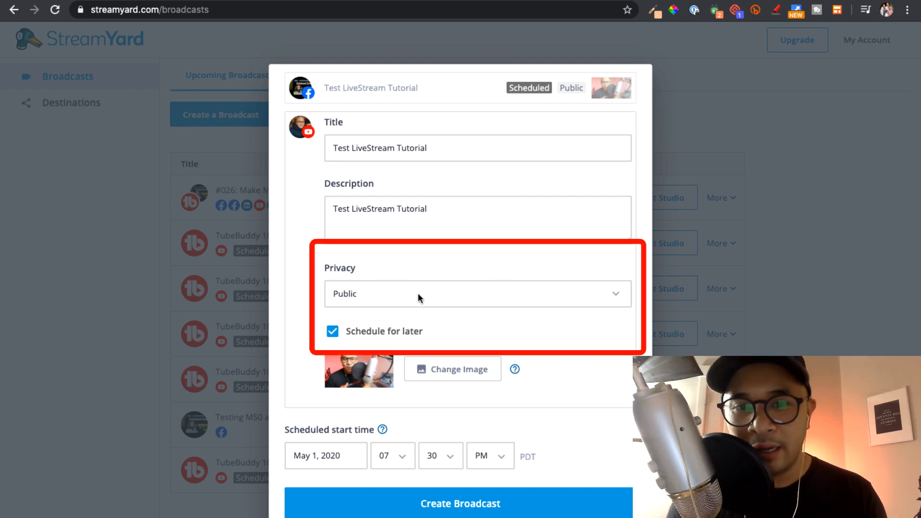
click(477, 293)
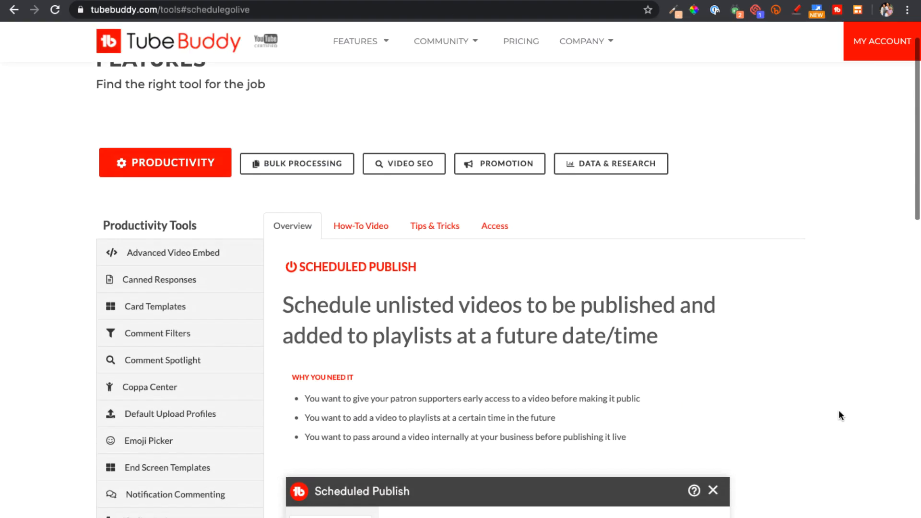
Look through TubeBuddy's Scheduled Publish page, then return to the StreamYard form.
scroll(down, 3)
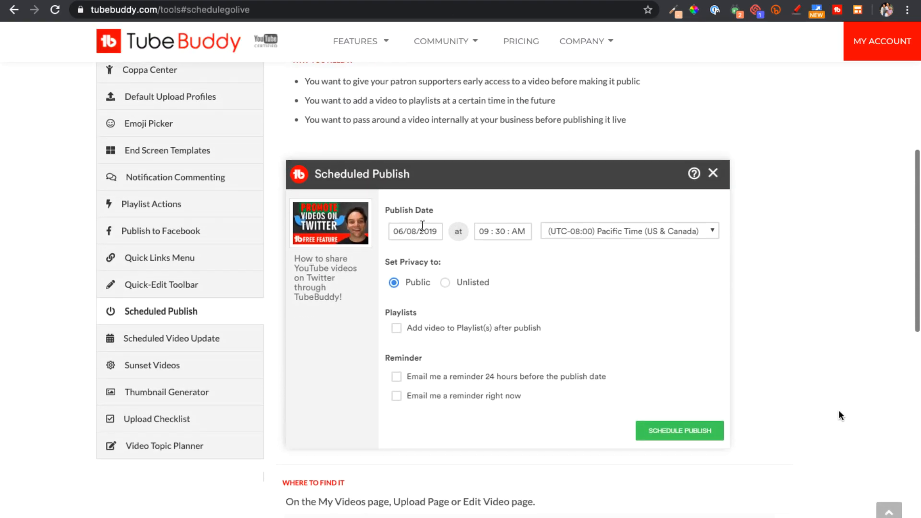
scroll(down, 3)
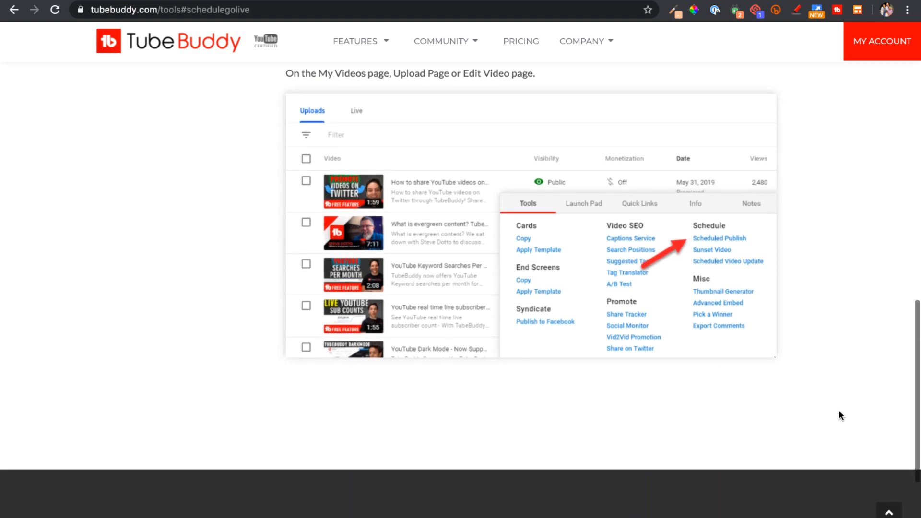
click(719, 238)
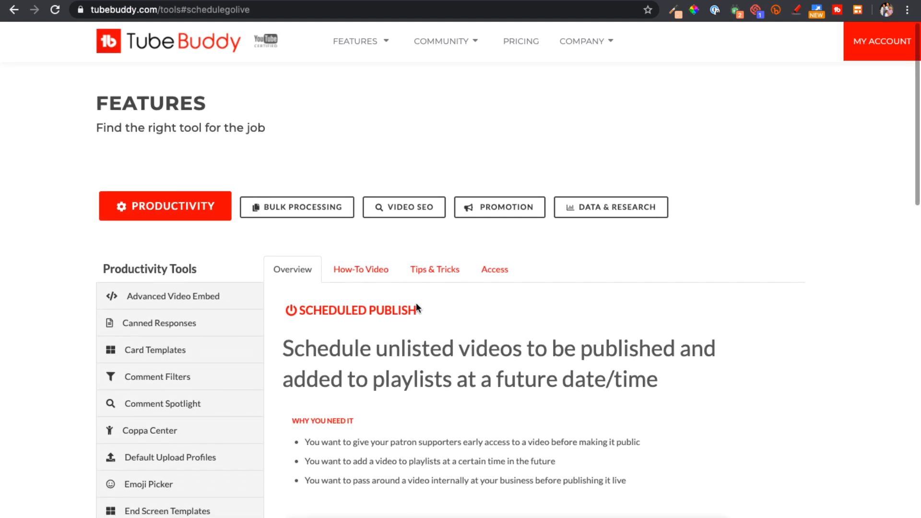
click(361, 269)
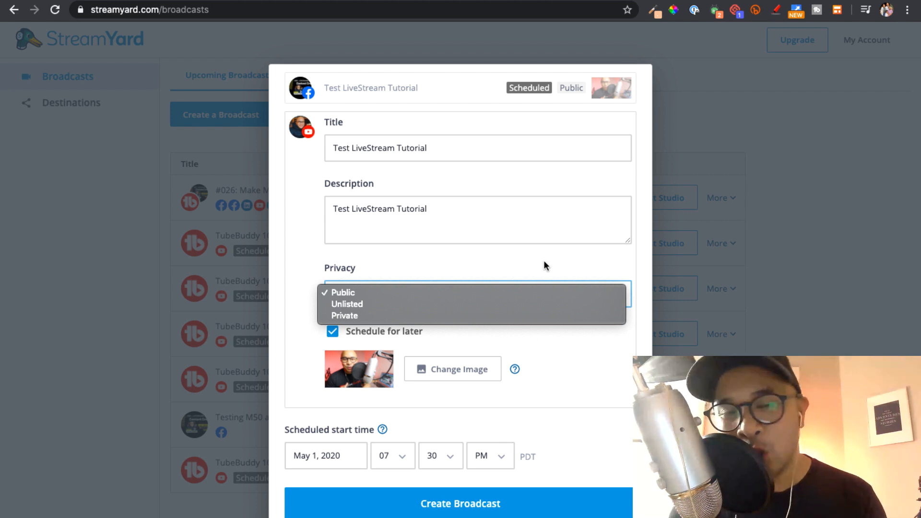
Keep the YouTube privacy set to Public.
click(342, 293)
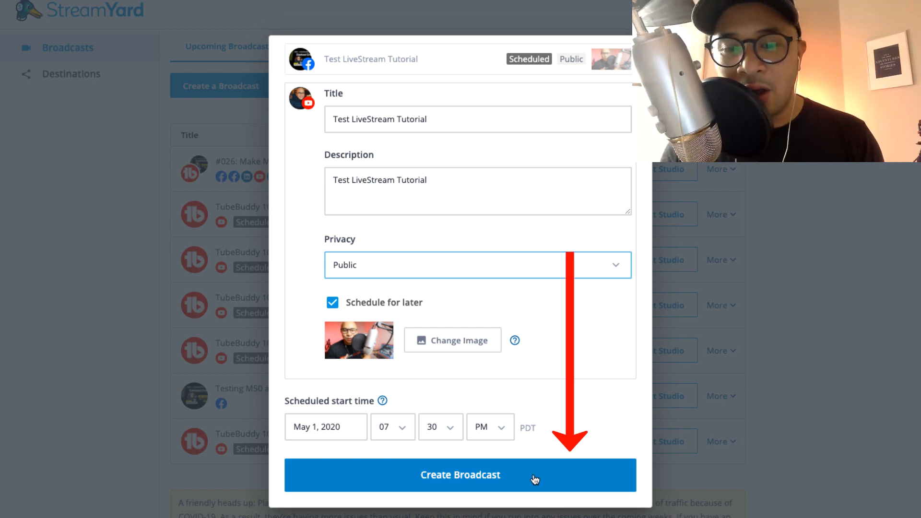
mouse_move(562, 471)
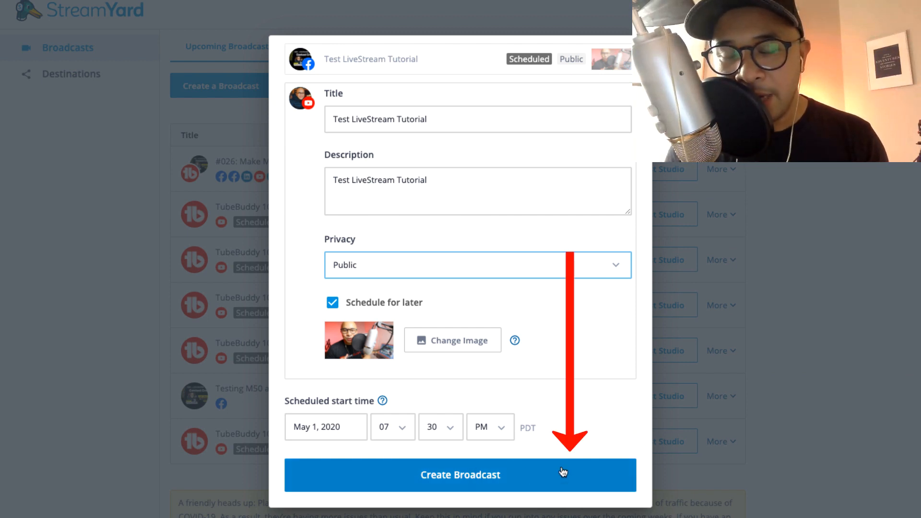
mouse_move(598, 451)
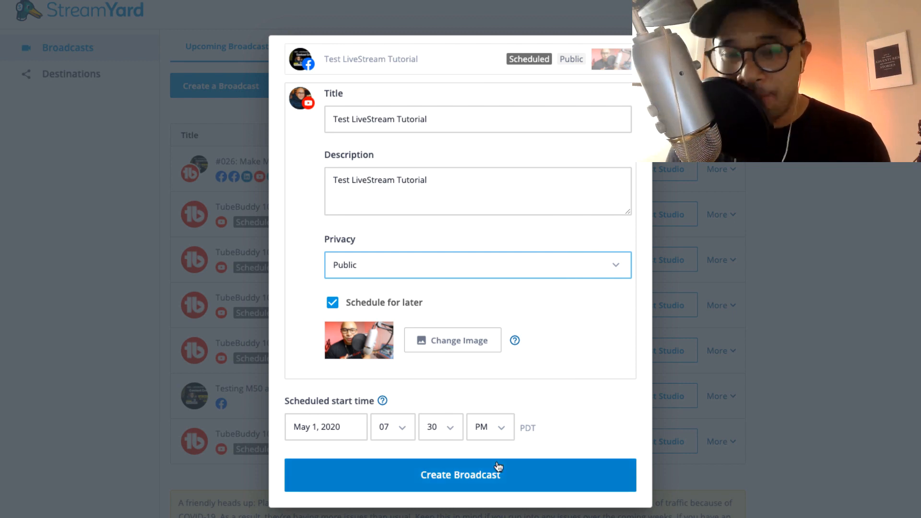
mouse_move(529, 453)
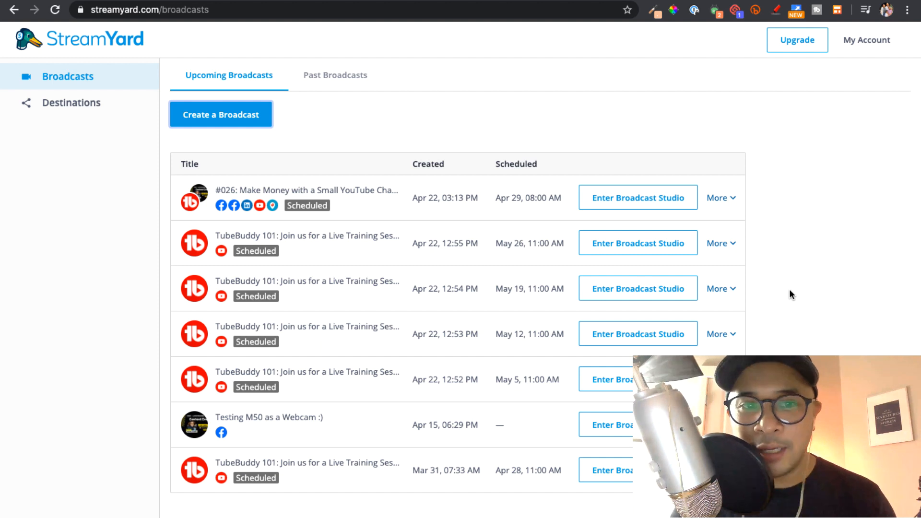
mouse_move(591, 235)
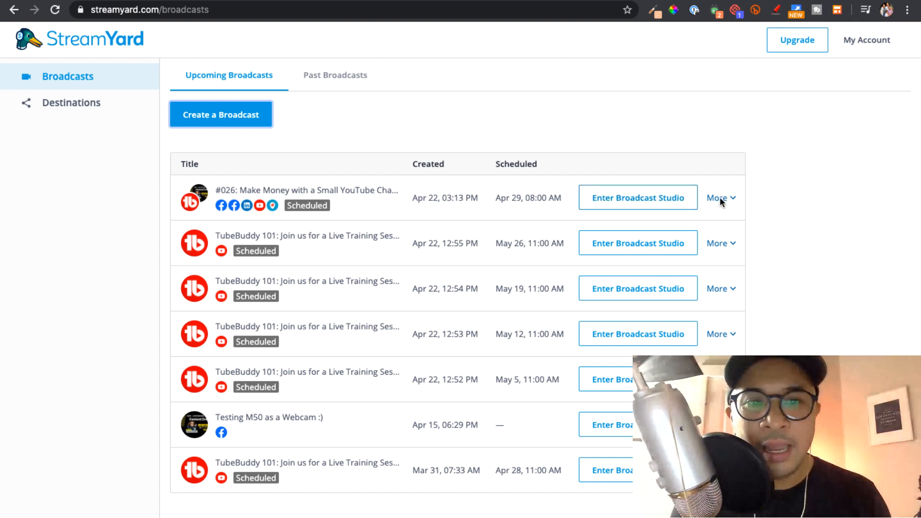
mouse_move(815, 257)
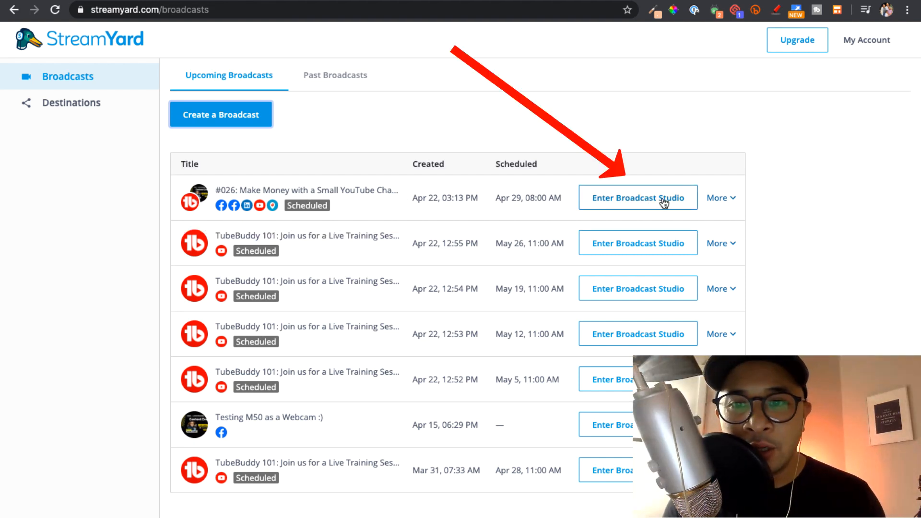
Enter the broadcast studio for the #026 broadcast.
click(638, 197)
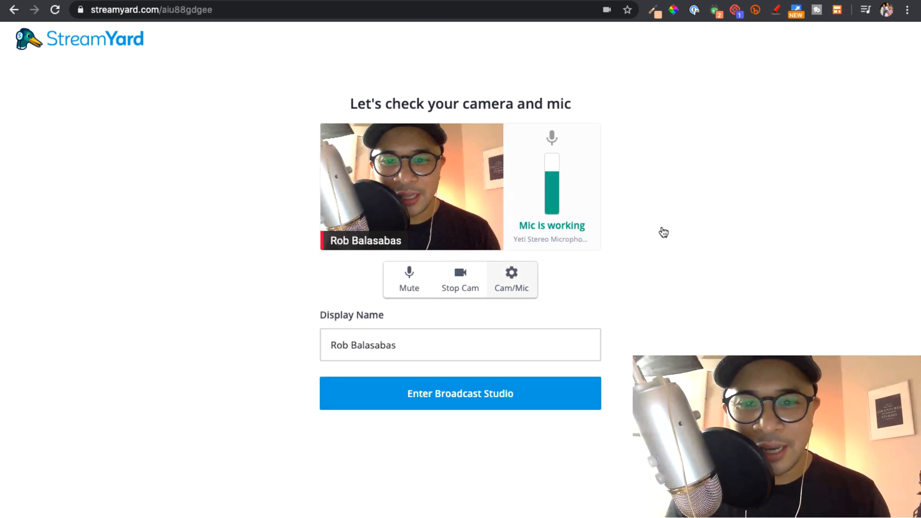
Check the camera and audio settings, then enter the #026 broadcast studio.
click(511, 279)
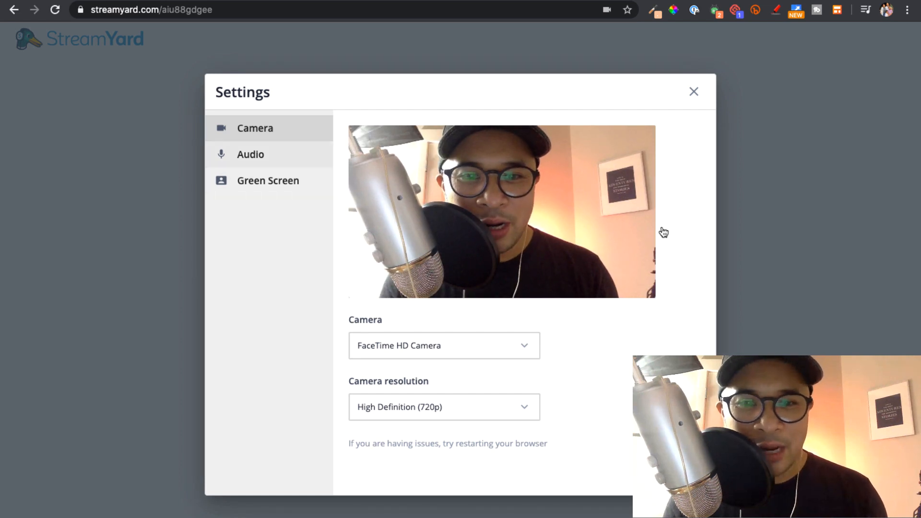
click(251, 154)
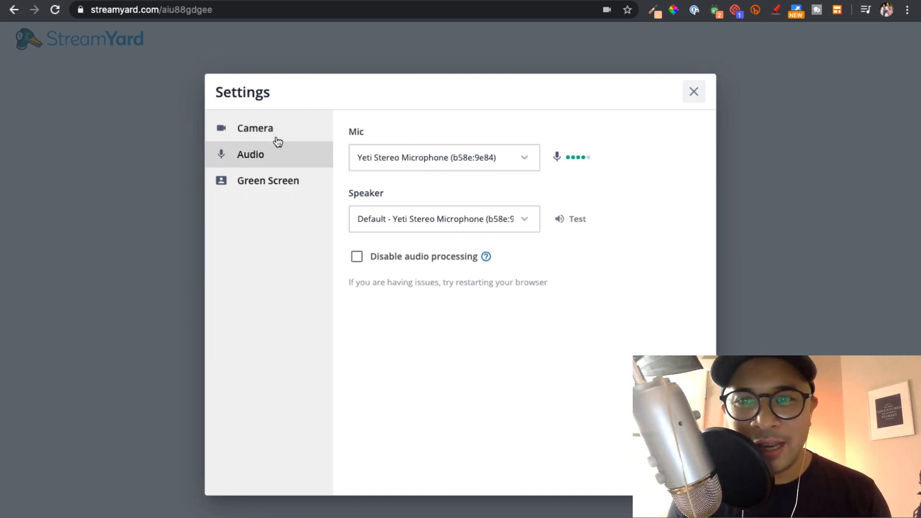
click(694, 92)
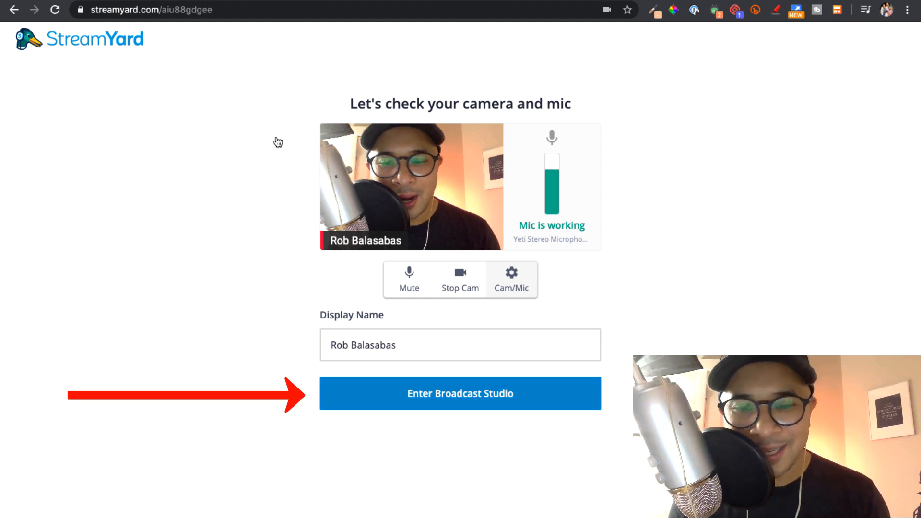
click(460, 393)
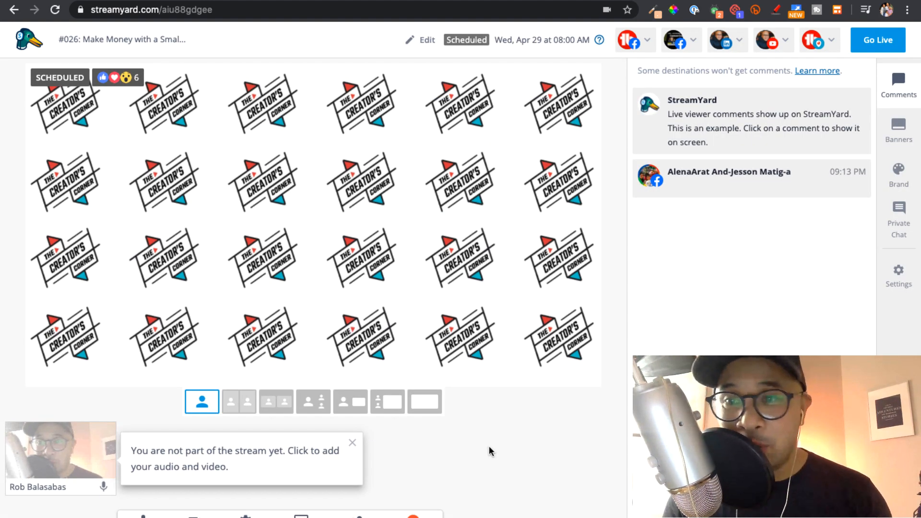